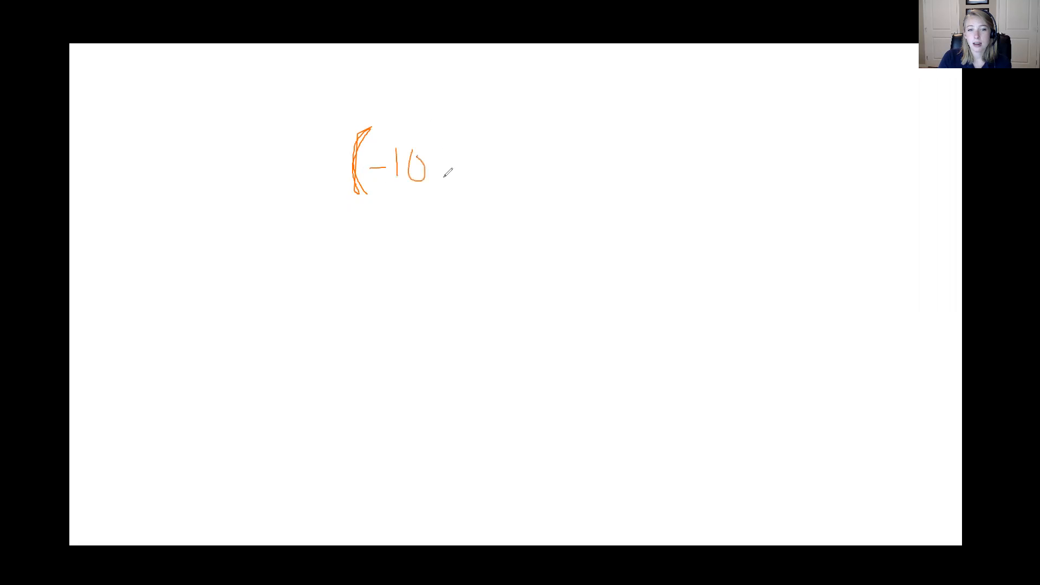
# - Handwrite the equation (-10)+(-3)=-13 with the pen on the whiteboard
pyautogui.moveTo(440, 159); pyautogui.dragTo(524, 159)
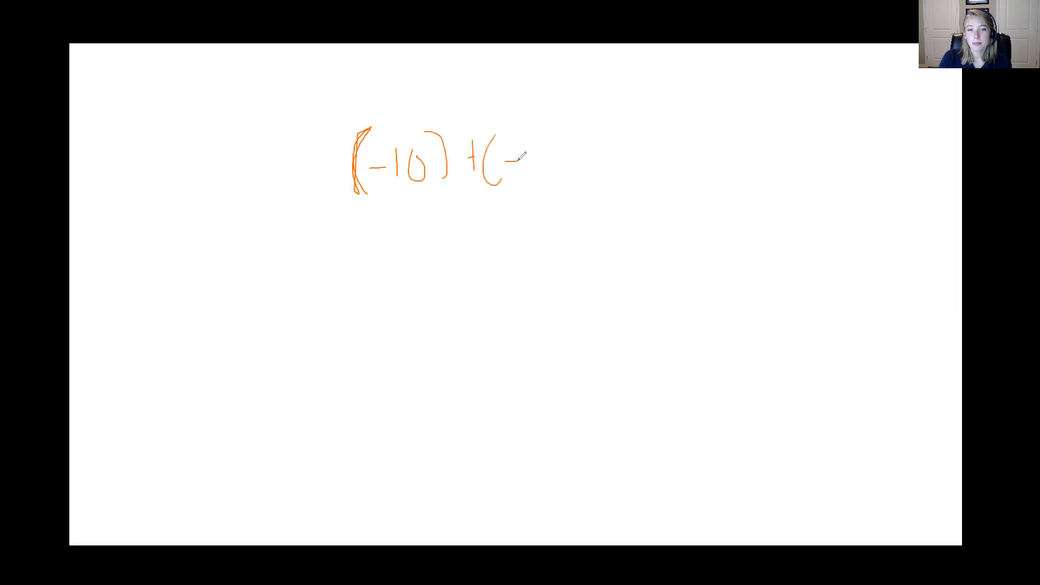
pyautogui.moveTo(513, 159); pyautogui.dragTo(567, 172)
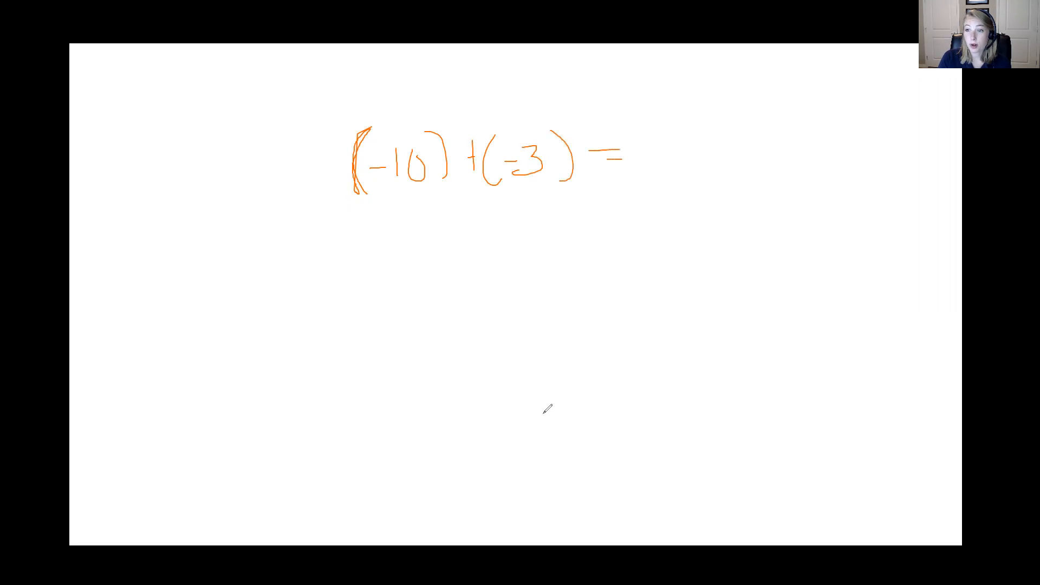
pyautogui.moveTo(610, 273)
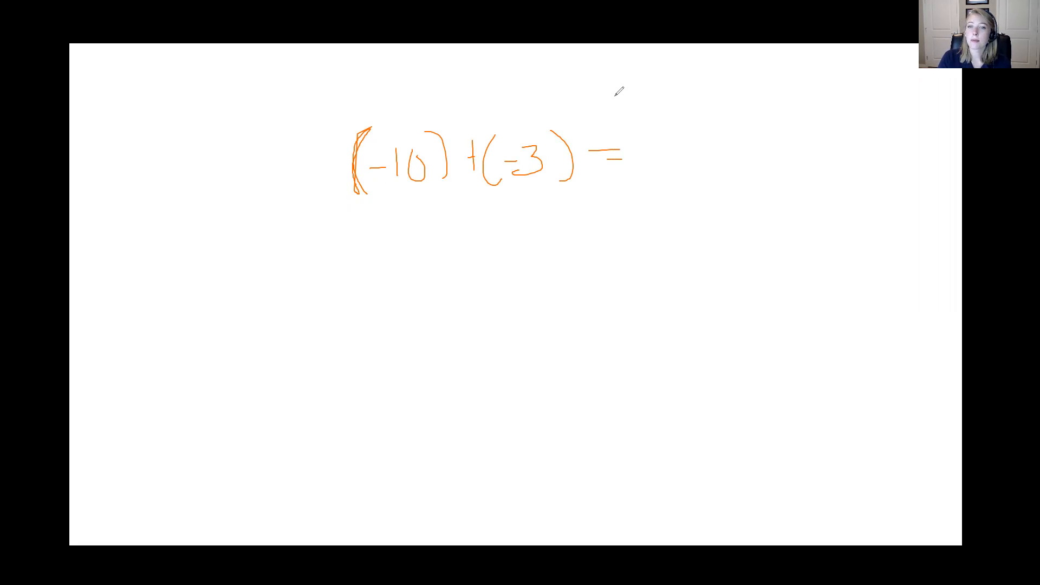
pyautogui.moveTo(504, 269)
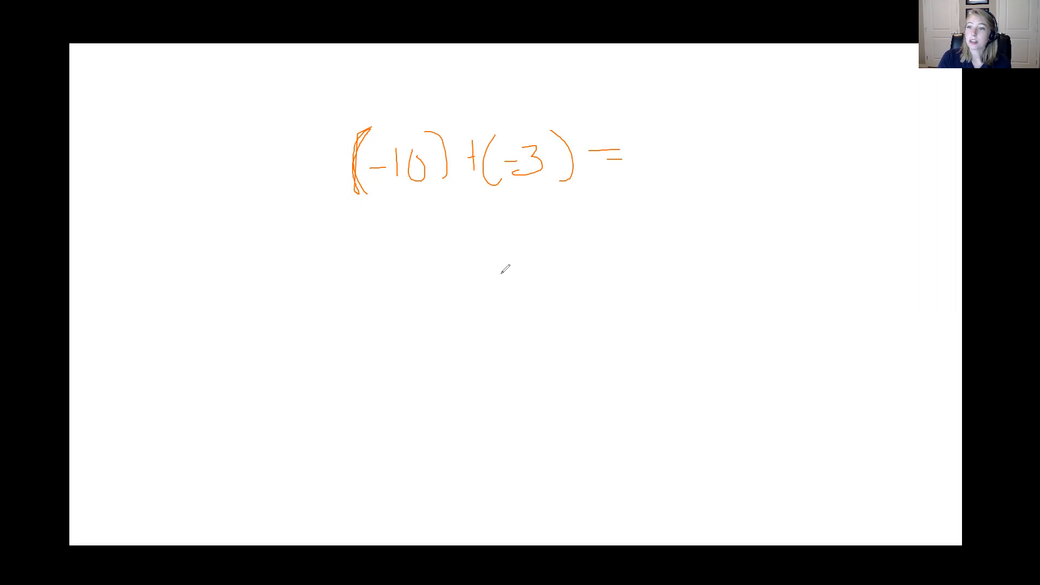
pyautogui.moveTo(240, 344); pyautogui.dragTo(519, 338)
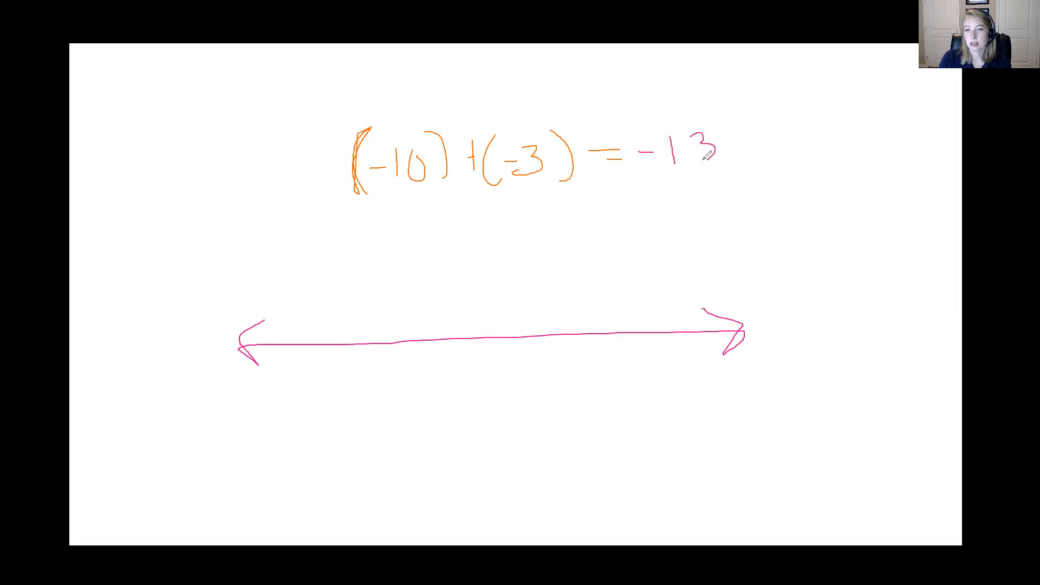
pyautogui.moveTo(732, 217)
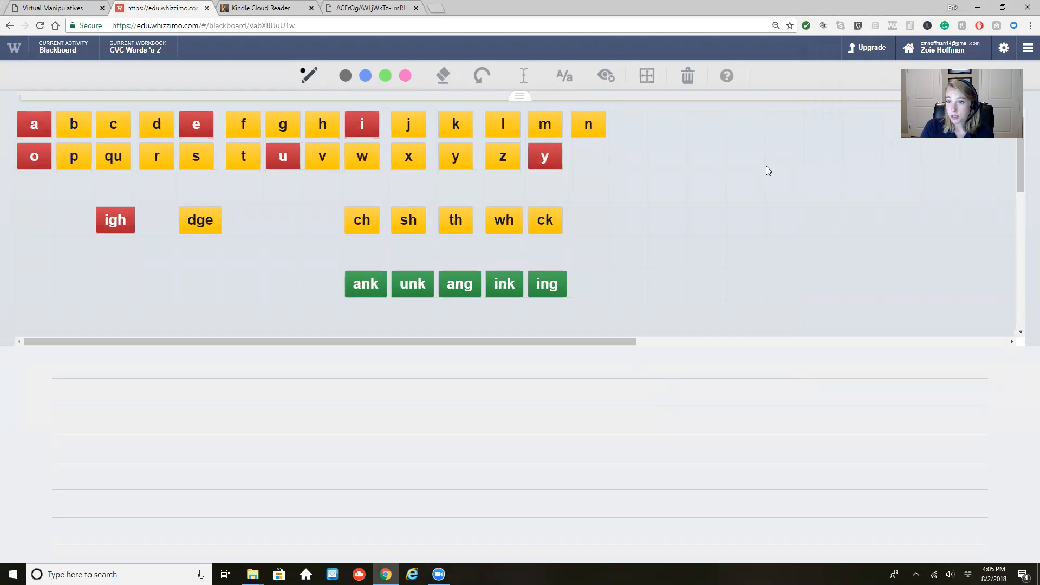
pyautogui.moveTo(796, 119)
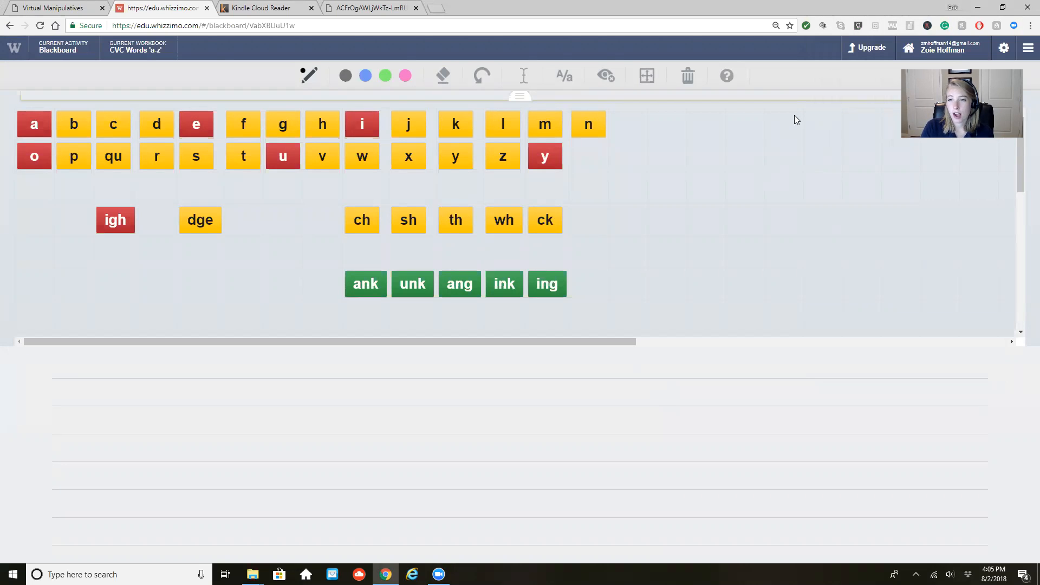
pyautogui.moveTo(436, 203)
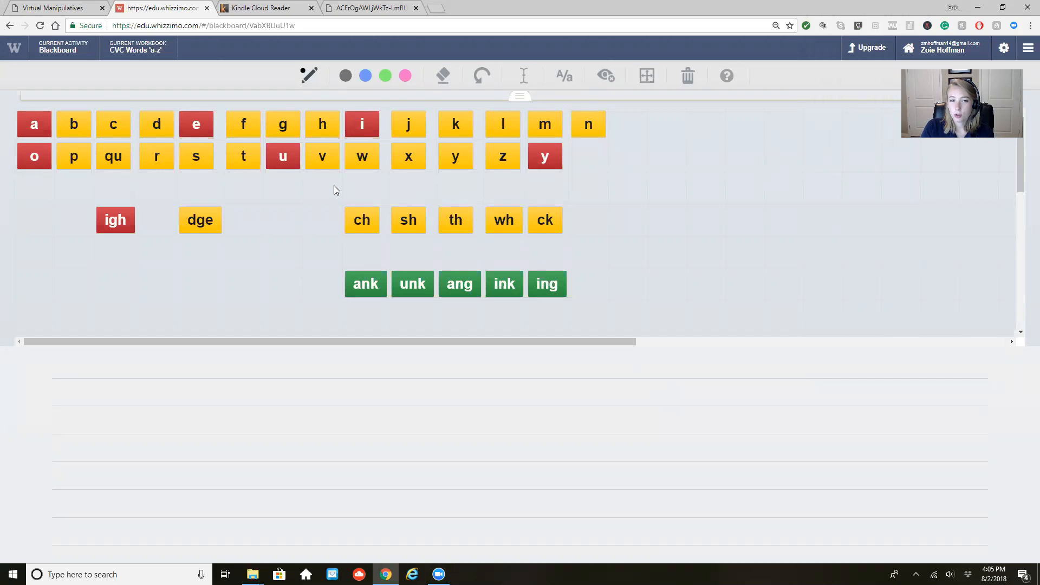
pyautogui.moveTo(280, 190)
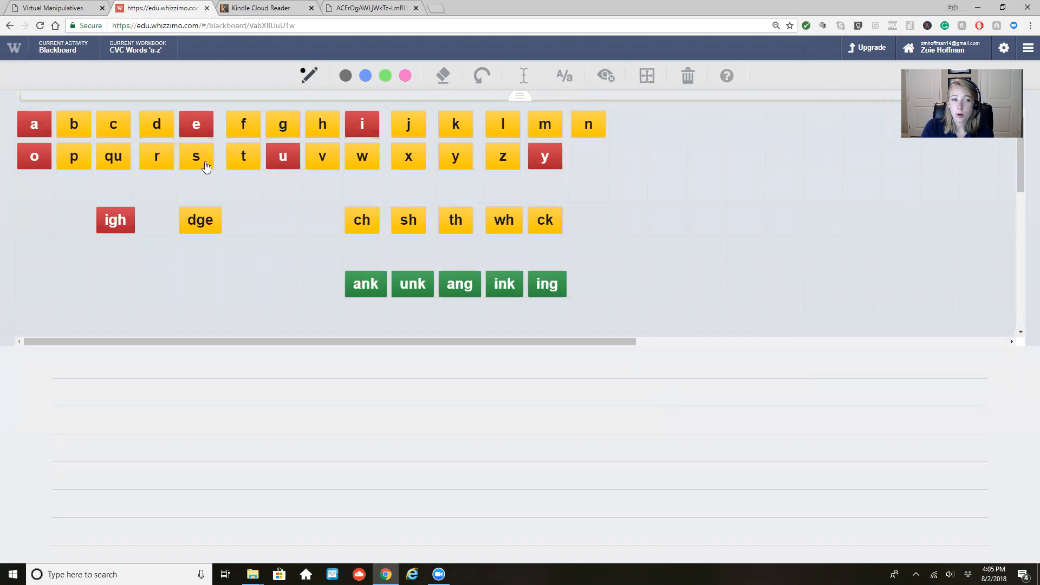
pyautogui.moveTo(244, 352)
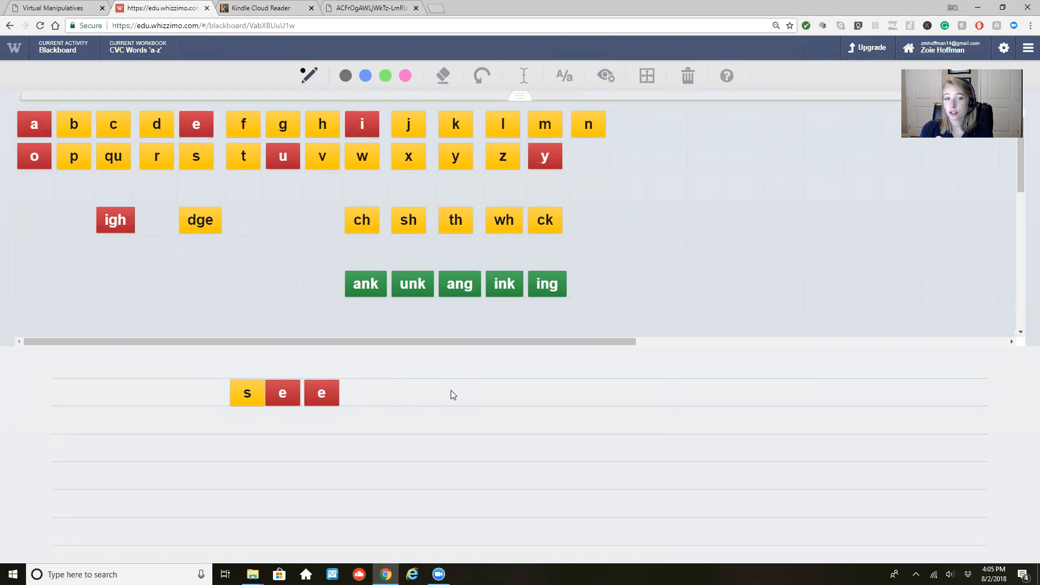
pyautogui.moveTo(536, 435)
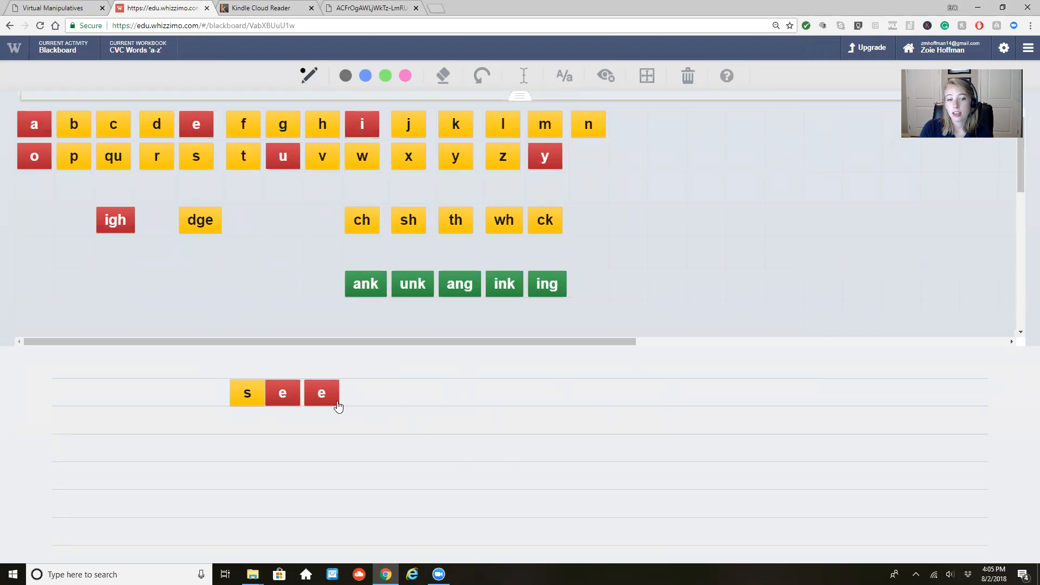
pyautogui.moveTo(321, 392); pyautogui.dragTo(316, 377)
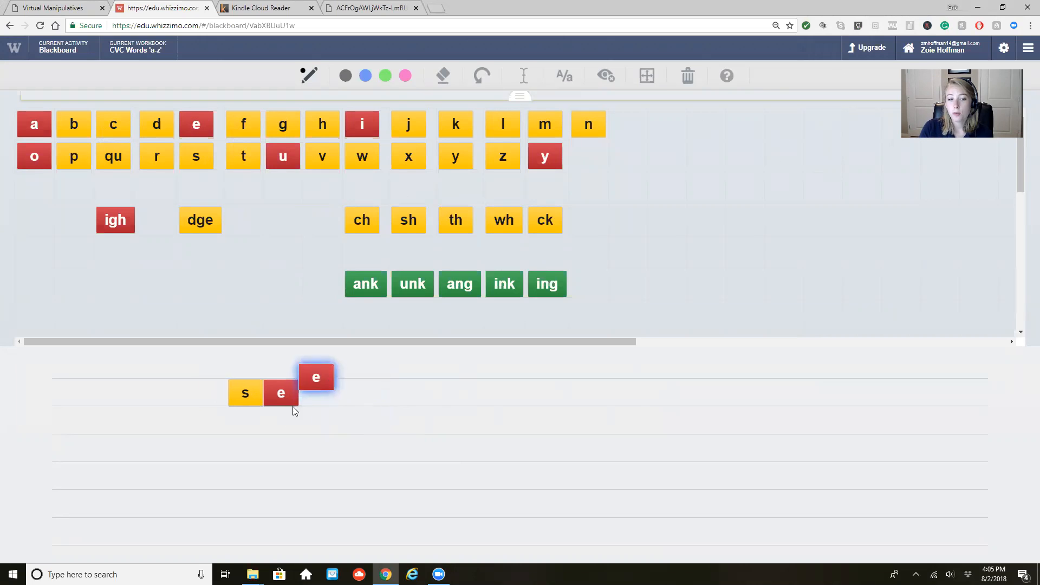
pyautogui.moveTo(315, 377); pyautogui.dragTo(376, 402)
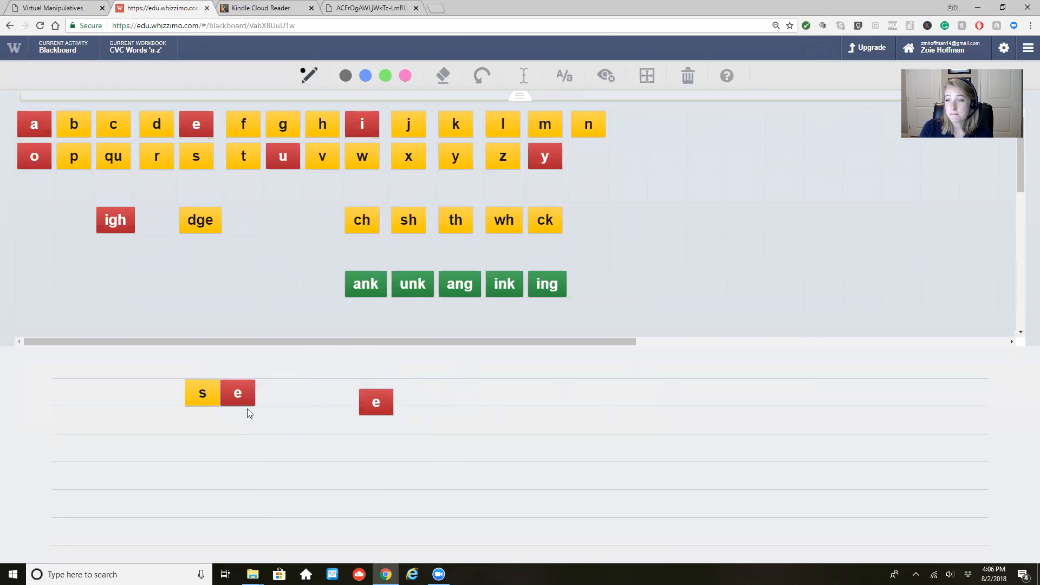
pyautogui.click(687, 75)
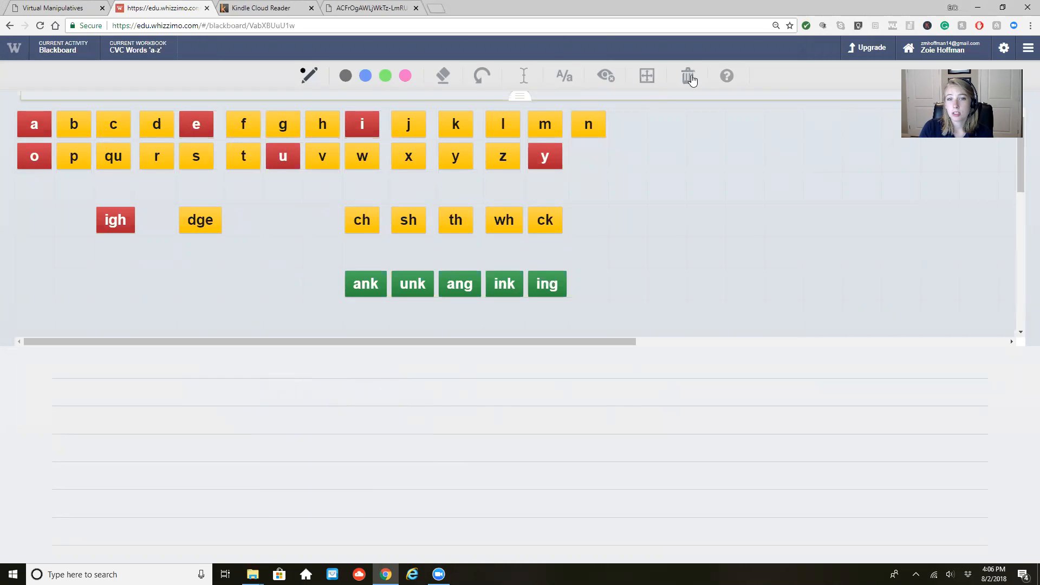
pyautogui.moveTo(528, 143)
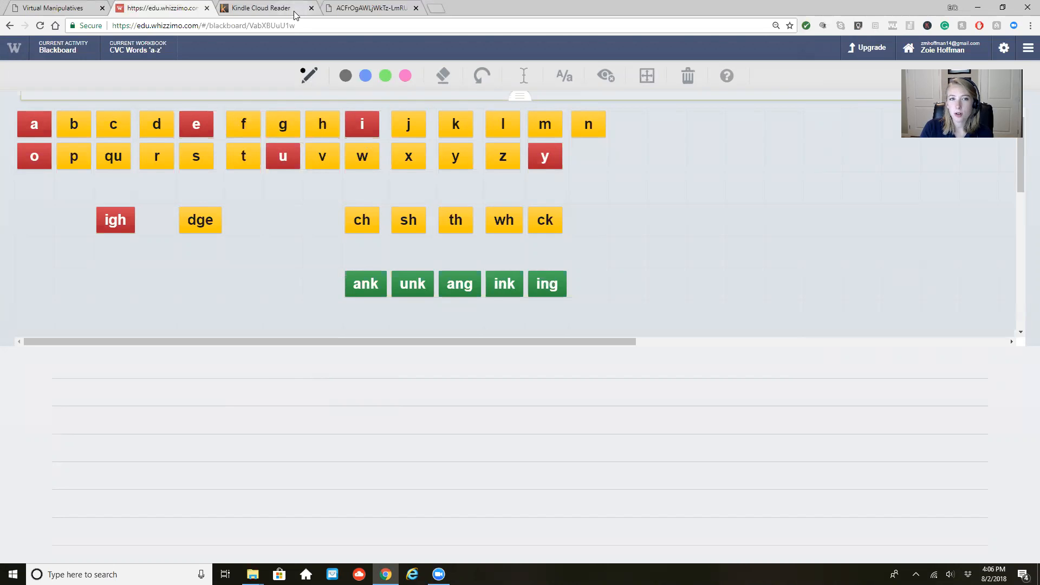
# - Switch to the Kindle Cloud Reader tab showing Frindle chapter 'Mightier than the Sword'
pyautogui.click(265, 7)
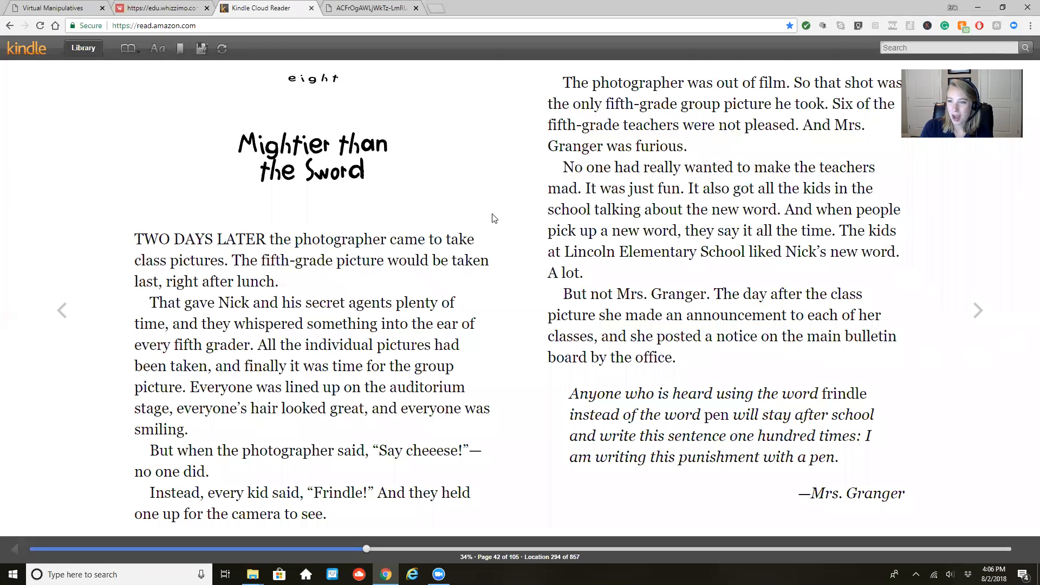
pyautogui.moveTo(455, 214)
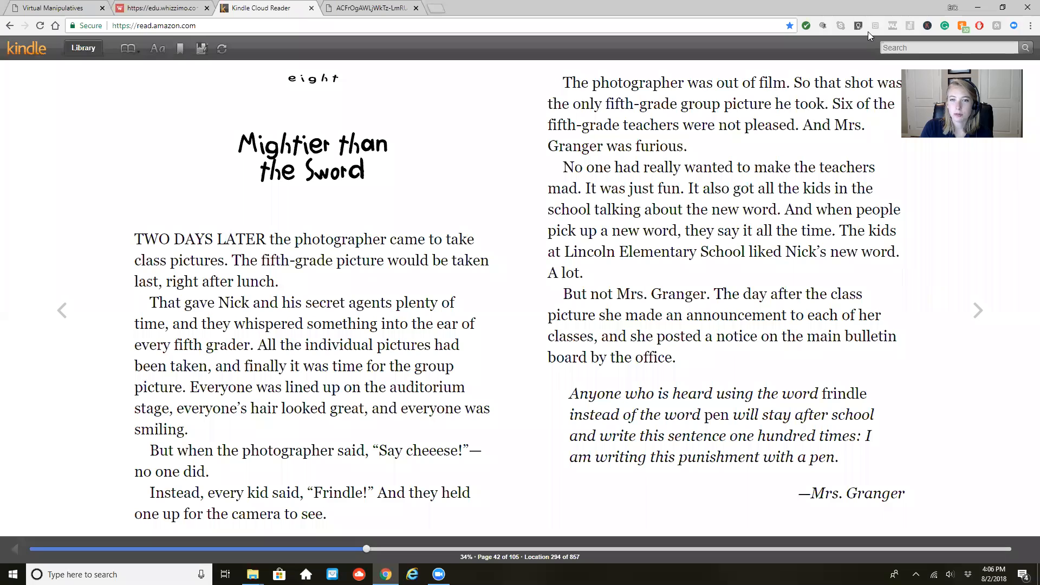
# - Enable the highlighter extension for drawing over the Kindle page
pyautogui.click(311, 254)
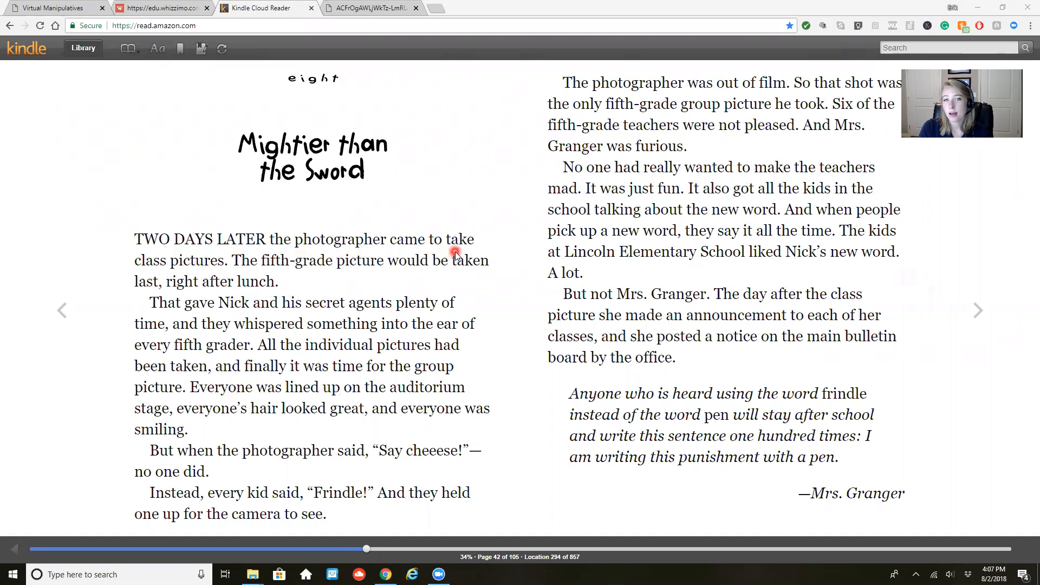
pyautogui.moveTo(502, 119)
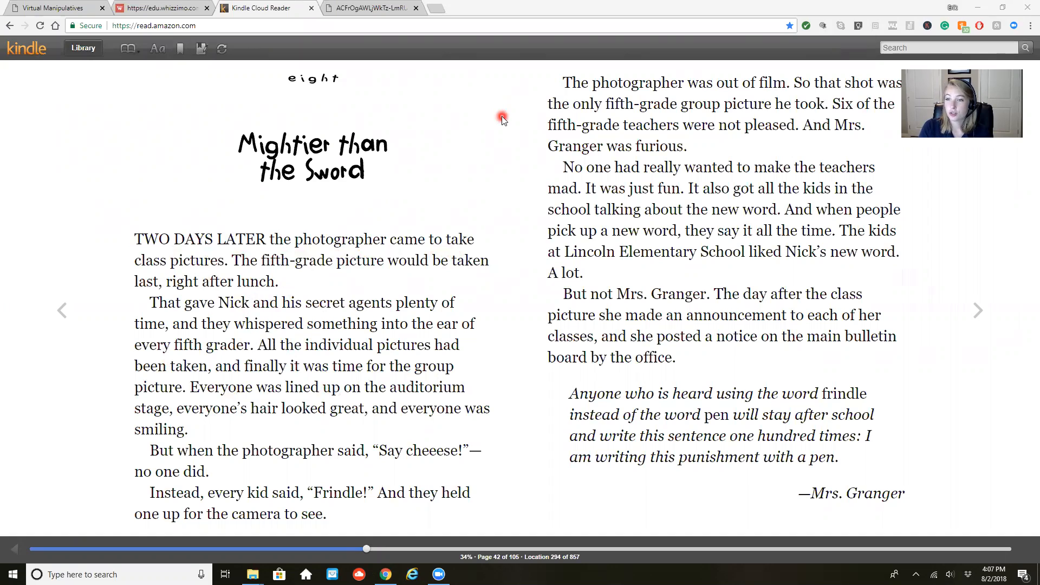
pyautogui.moveTo(491, 78)
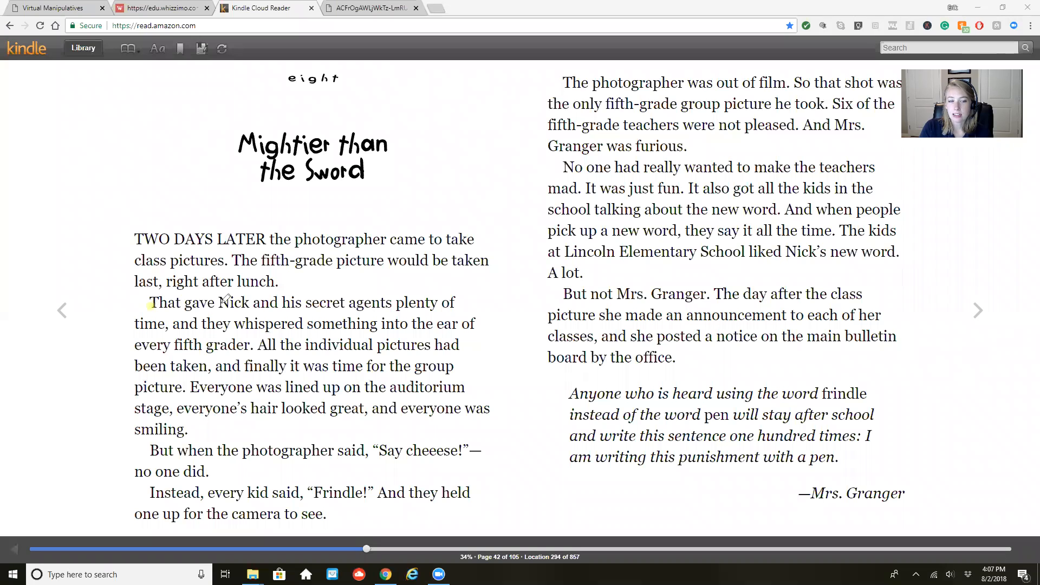
# - Highlight the secret-agents sentence in yellow and the 'Everyone was lined up' sentence in orange
pyautogui.moveTo(150, 302); pyautogui.dragTo(454, 302)
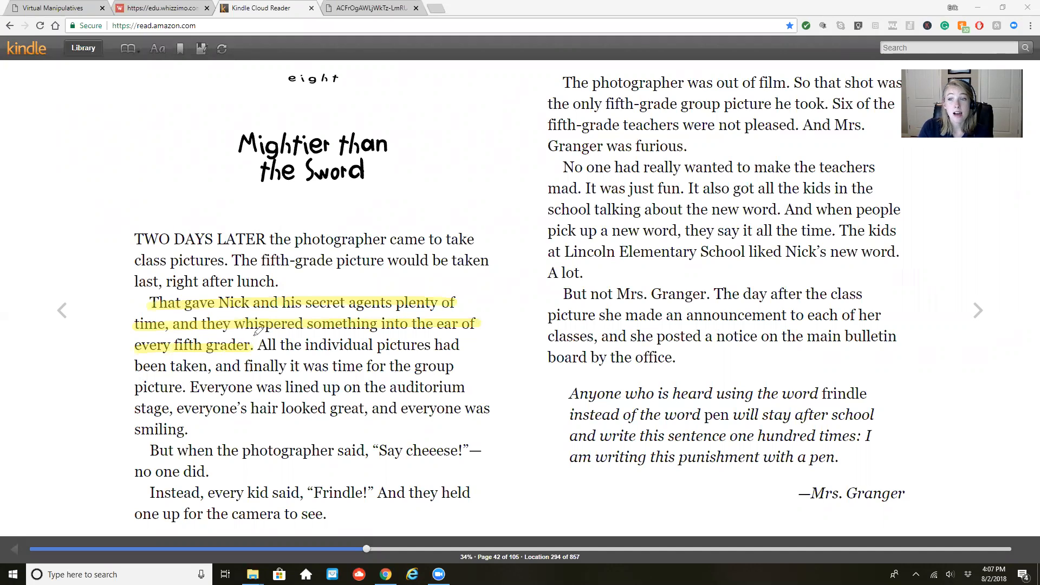
pyautogui.moveTo(540, 280)
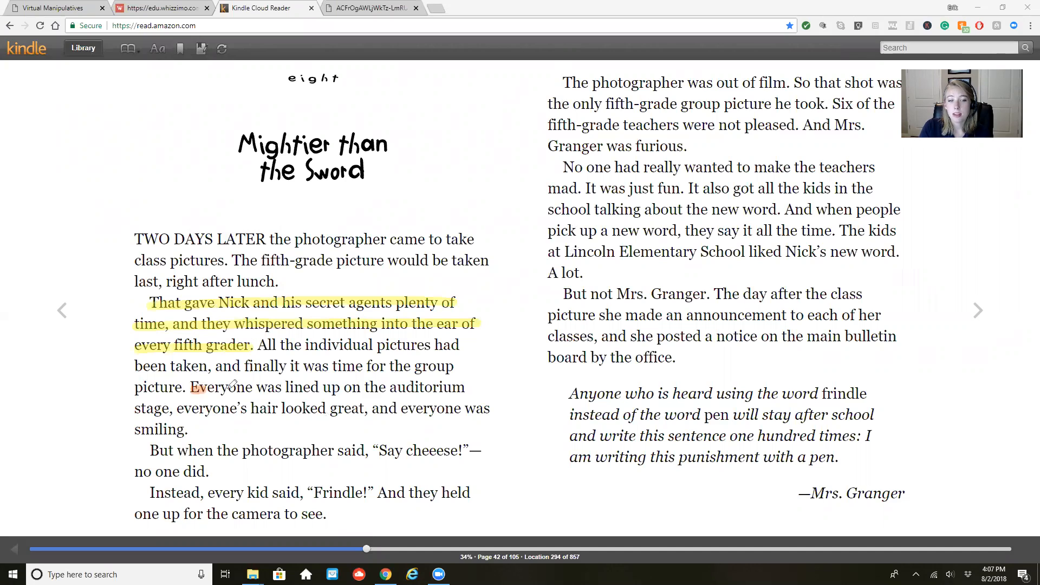
pyautogui.moveTo(189, 386); pyautogui.dragTo(368, 409)
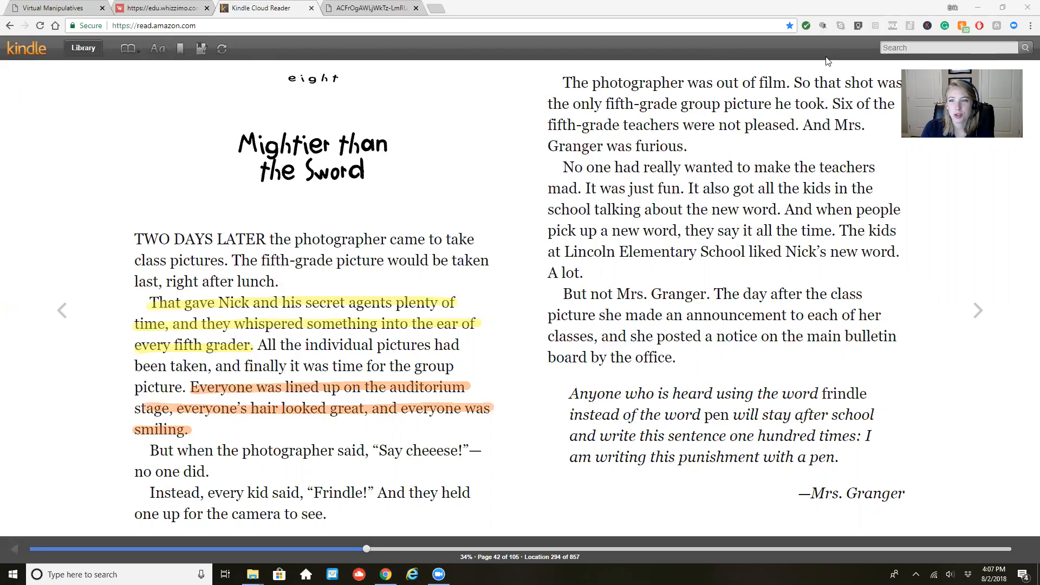
pyautogui.moveTo(835, 63)
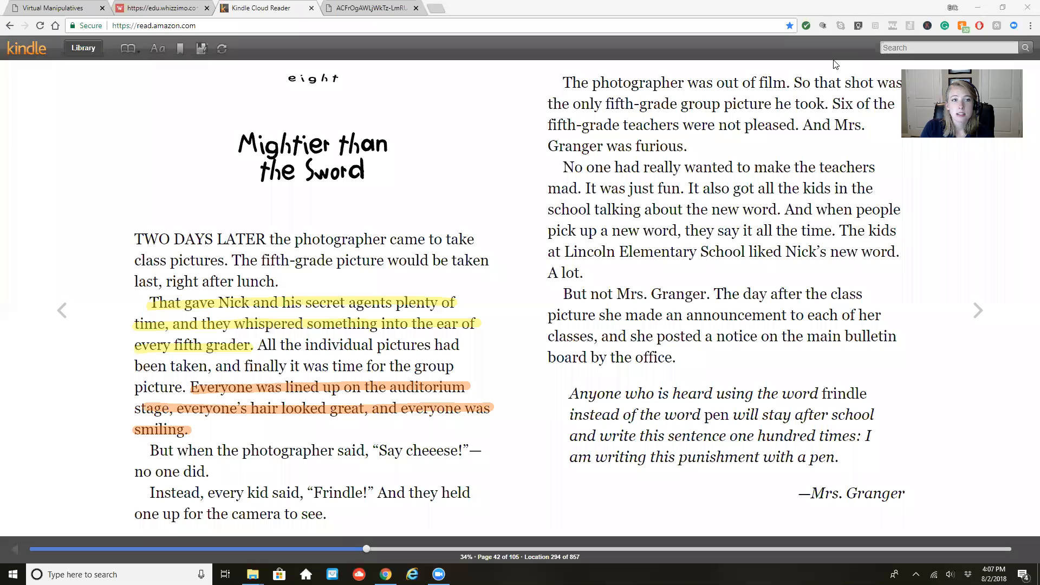
# - Switch to the Virtual Manipulatives tab with the Base Ten Blocks workspace showing 234
pyautogui.click(53, 8)
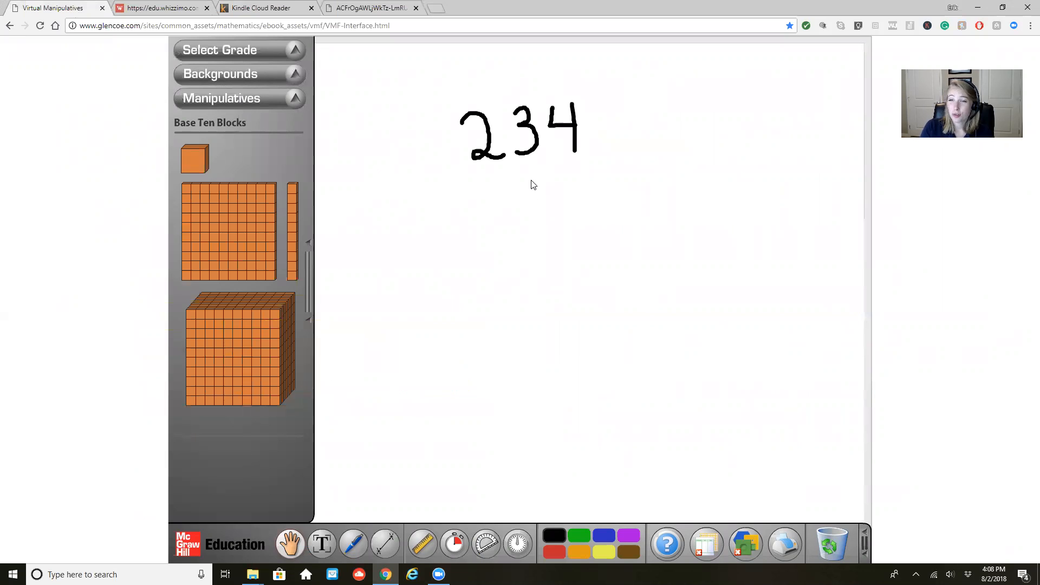
pyautogui.moveTo(565, 97)
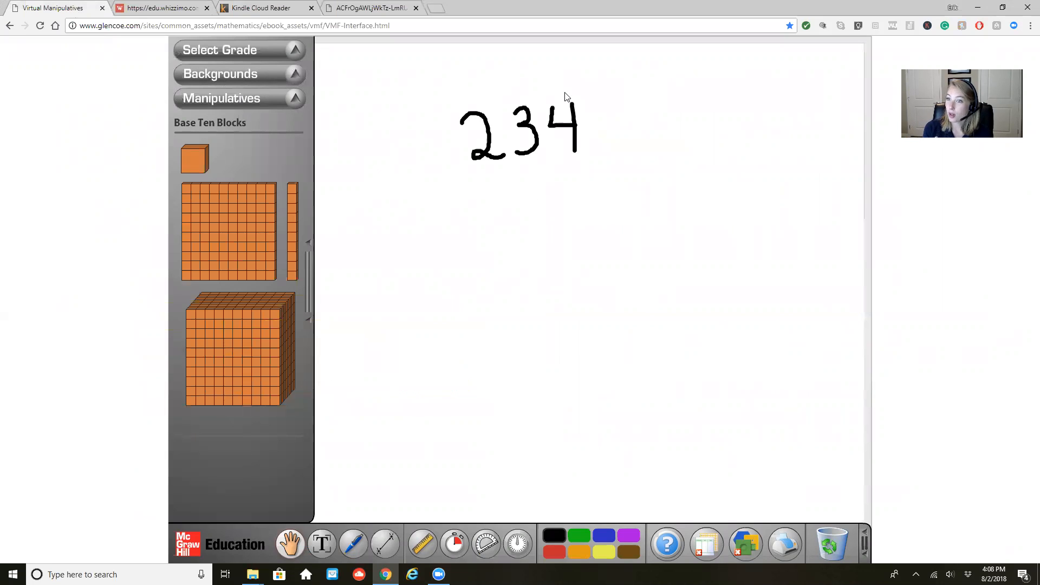
pyautogui.moveTo(456, 167)
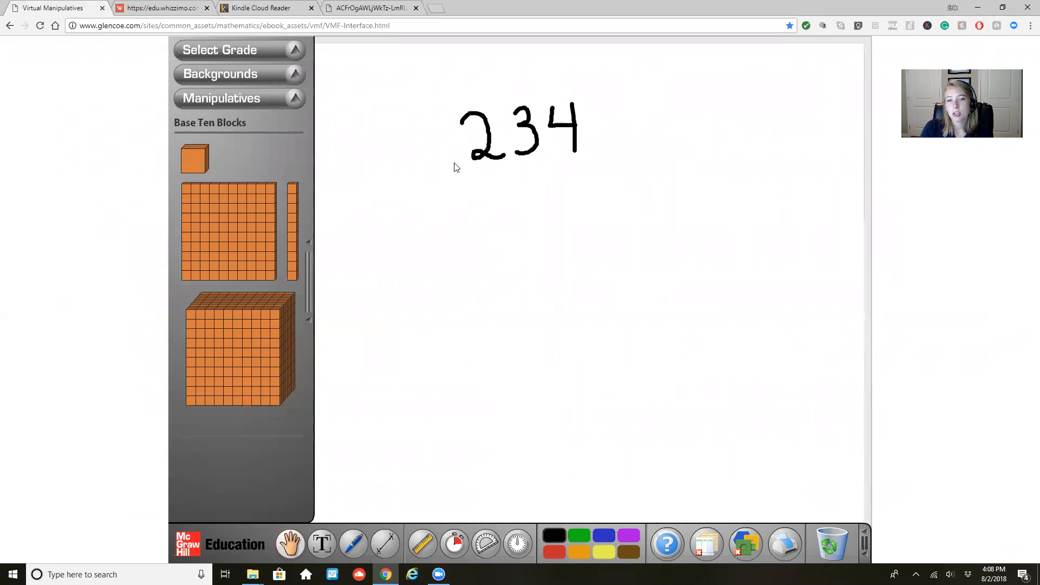
pyautogui.moveTo(590, 169)
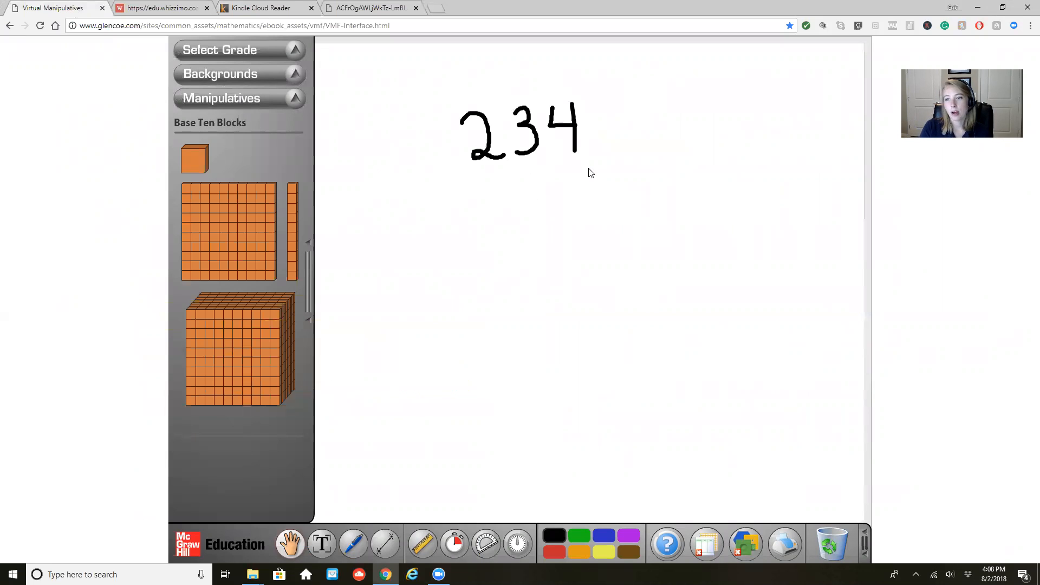
pyautogui.moveTo(586, 175)
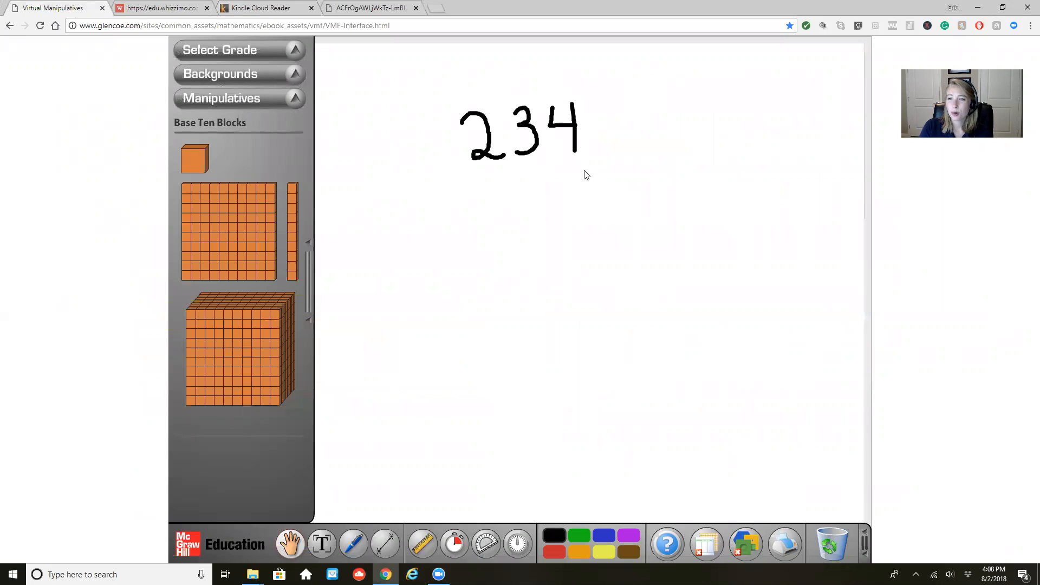
pyautogui.moveTo(583, 177)
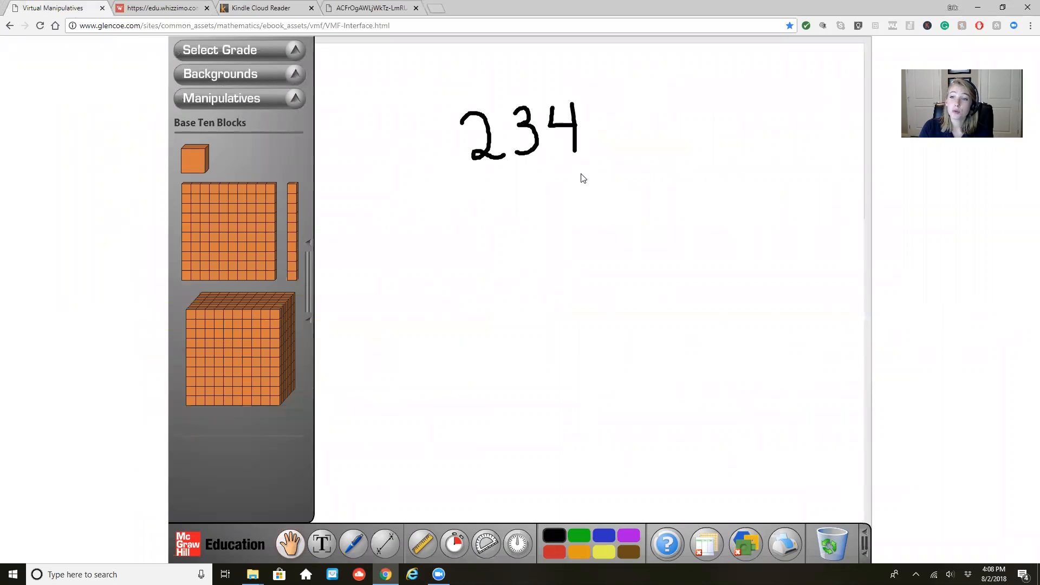
pyautogui.moveTo(585, 196)
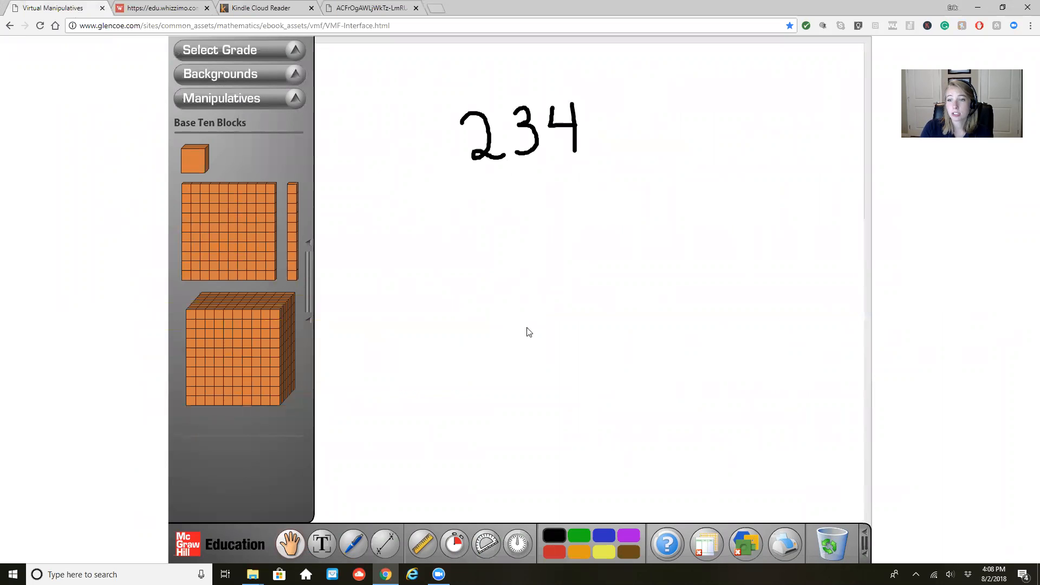
# - Place two hundred flats, three ten rods and four unit cubes below the handwritten 234
pyautogui.moveTo(229, 229); pyautogui.dragTo(413, 250)
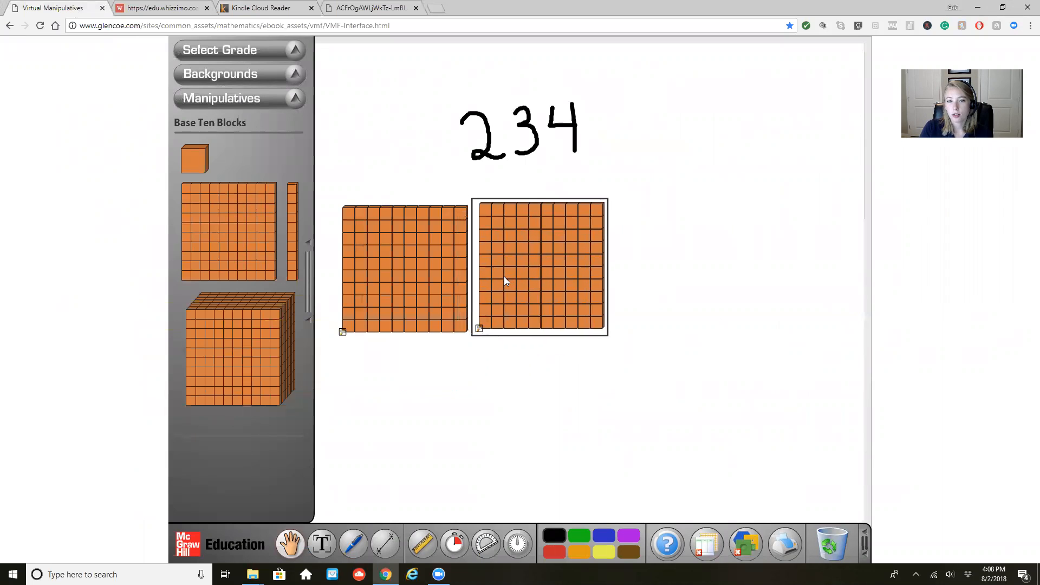
pyautogui.moveTo(291, 229); pyautogui.dragTo(503, 239)
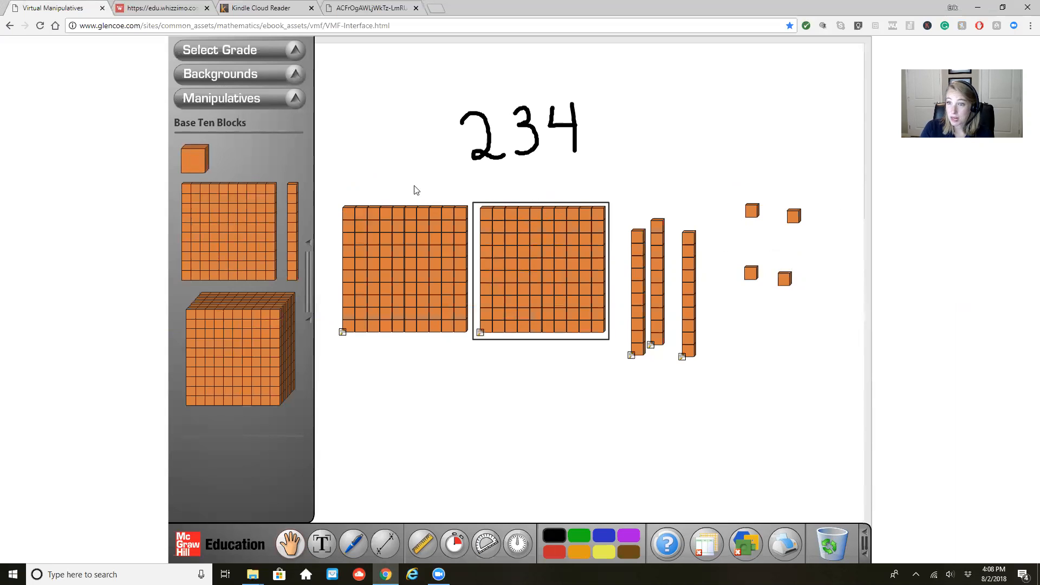
# - Switch to the Geoboard/Bands manipulative and stretch a red band into a rectangle across the top pegs
pyautogui.click(221, 99)
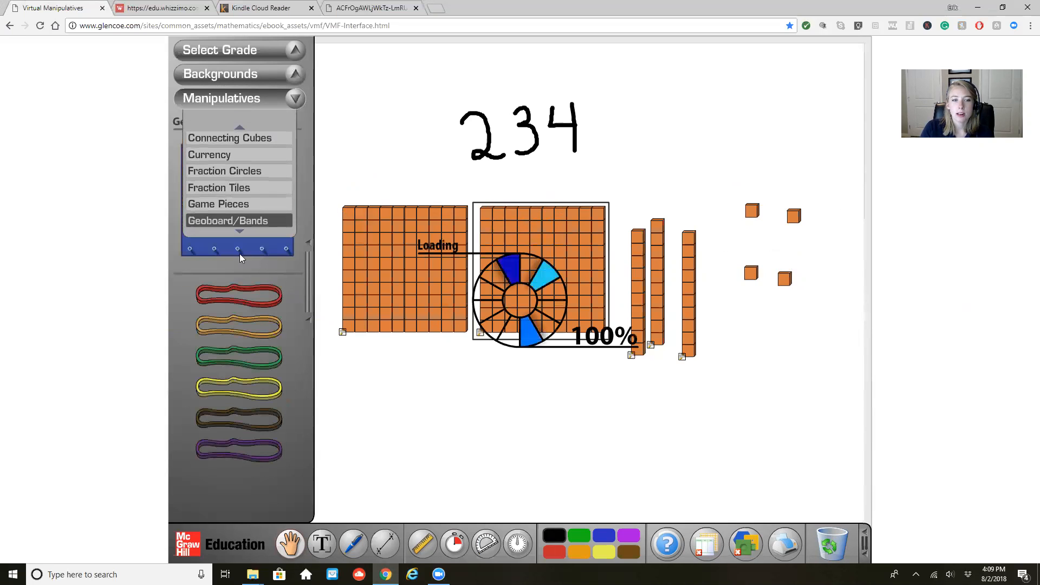
pyautogui.click(228, 220)
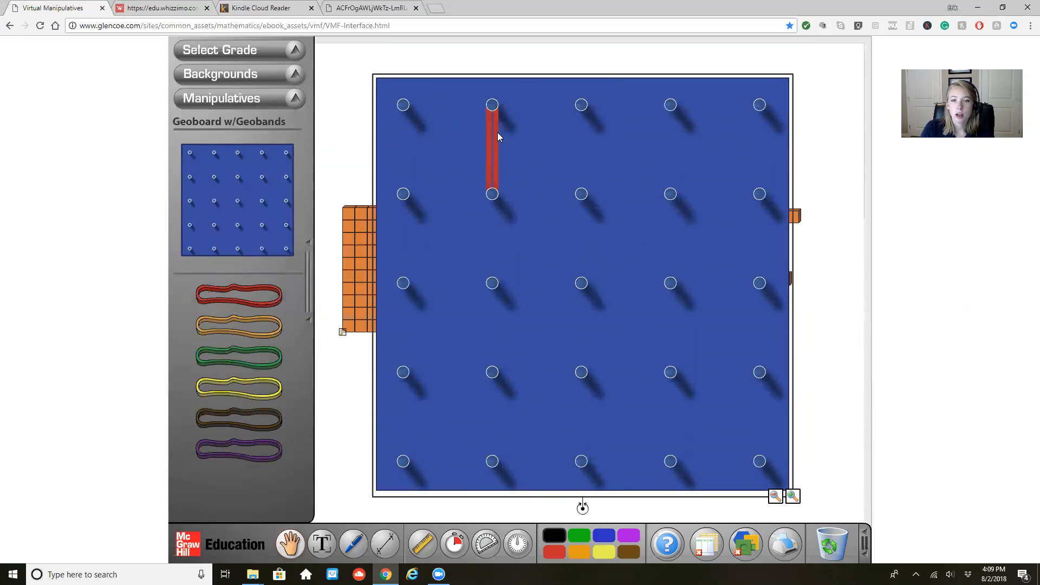
pyautogui.moveTo(491, 105); pyautogui.dragTo(669, 105)
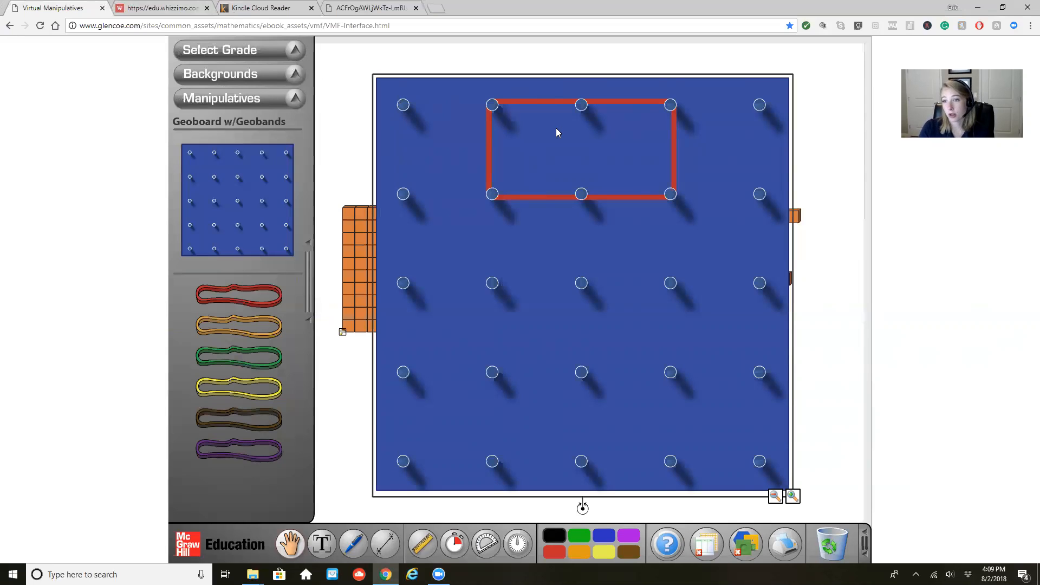
pyautogui.moveTo(554, 86)
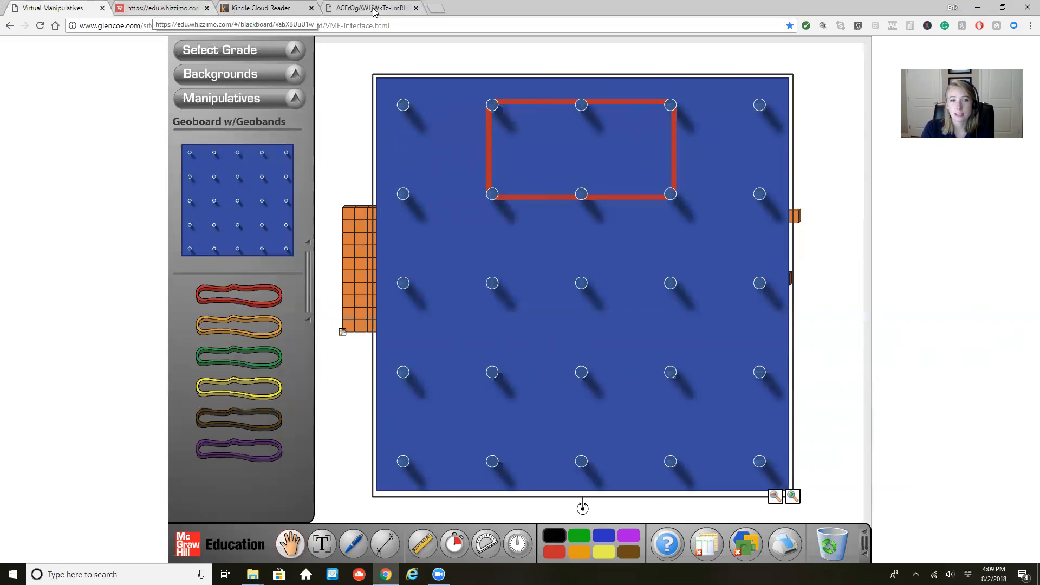
# - Switch to the homework PDF tab in the Google Drive viewer
pyautogui.click(368, 8)
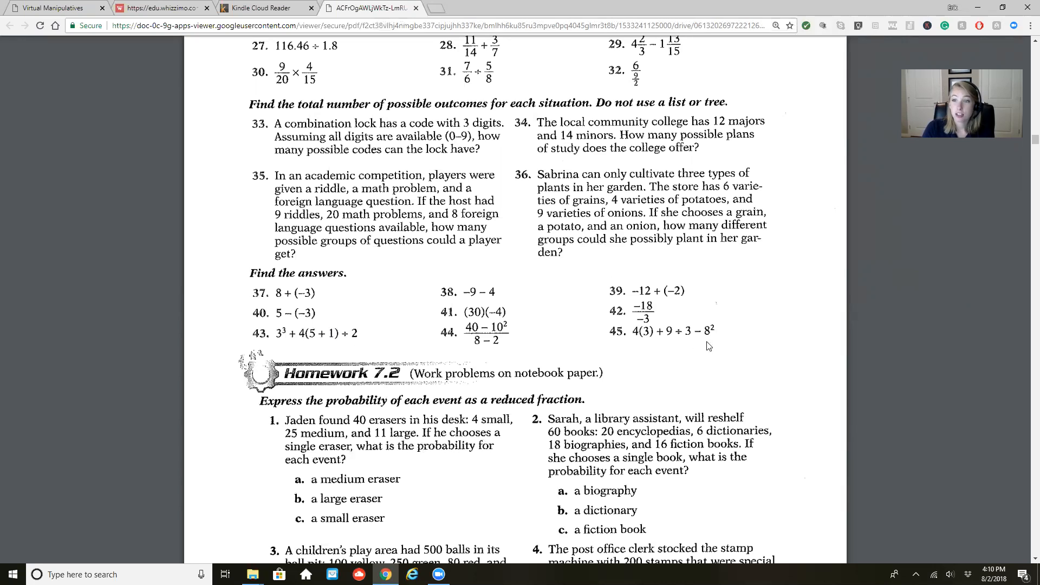
pyautogui.moveTo(728, 337)
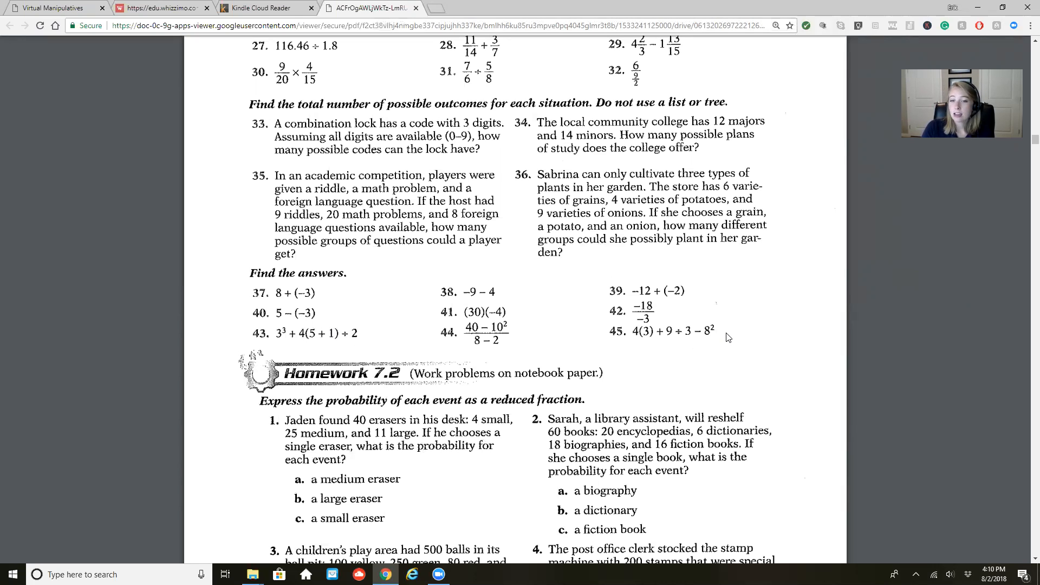
pyautogui.moveTo(259, 299)
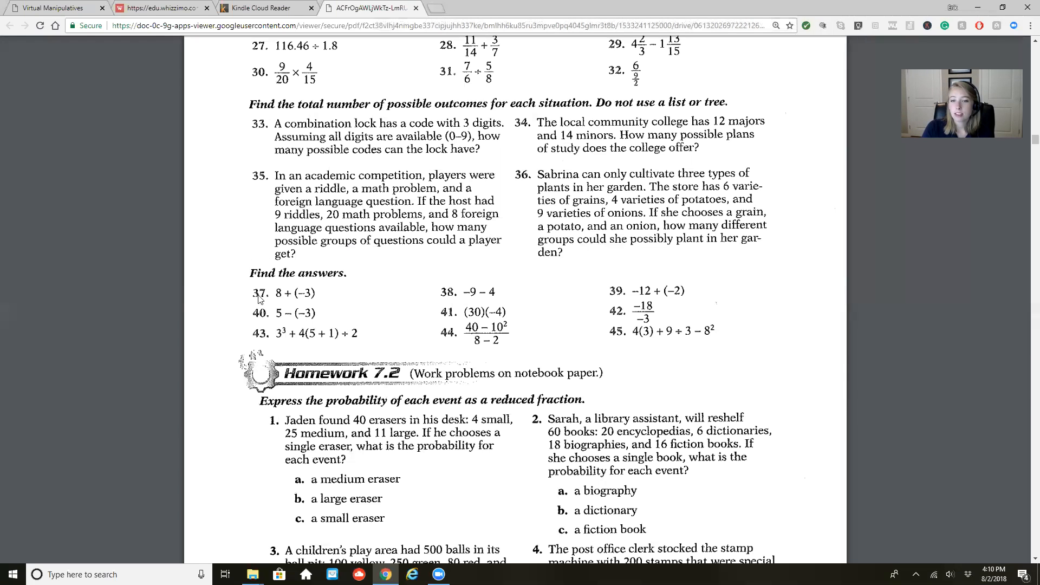
pyautogui.moveTo(867, 331)
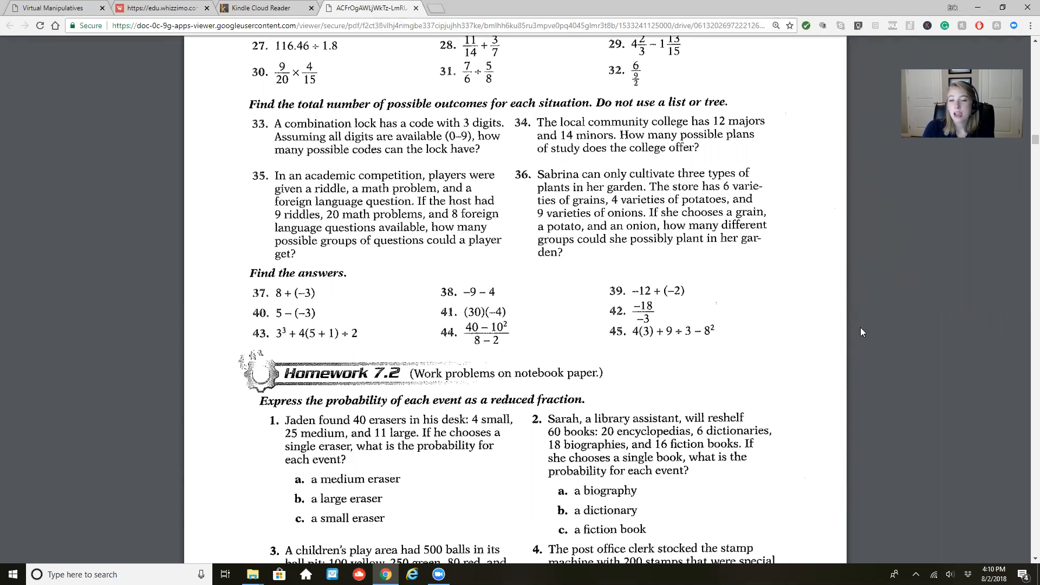
pyautogui.moveTo(837, 324)
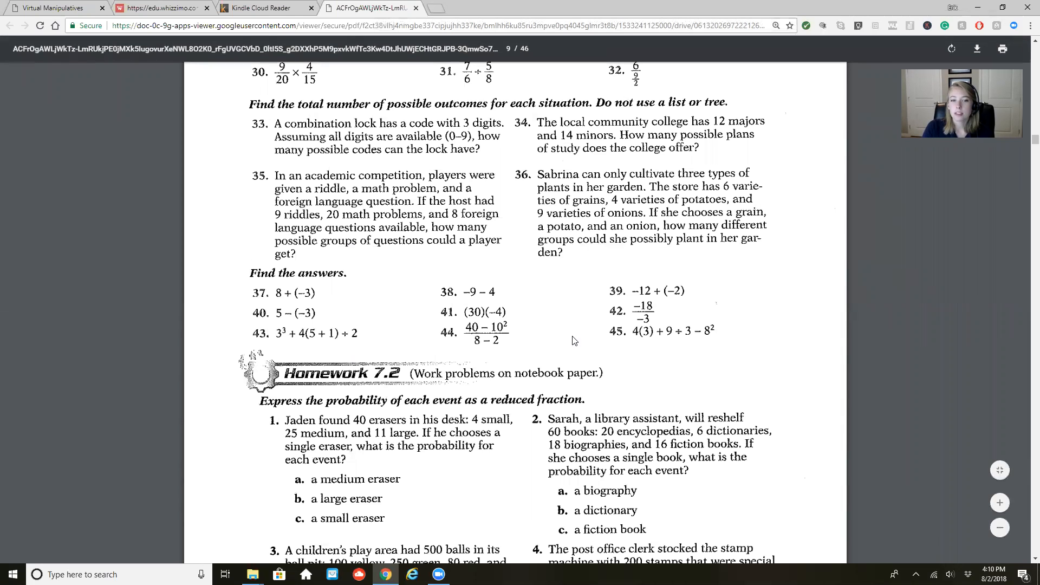
pyautogui.moveTo(549, 274)
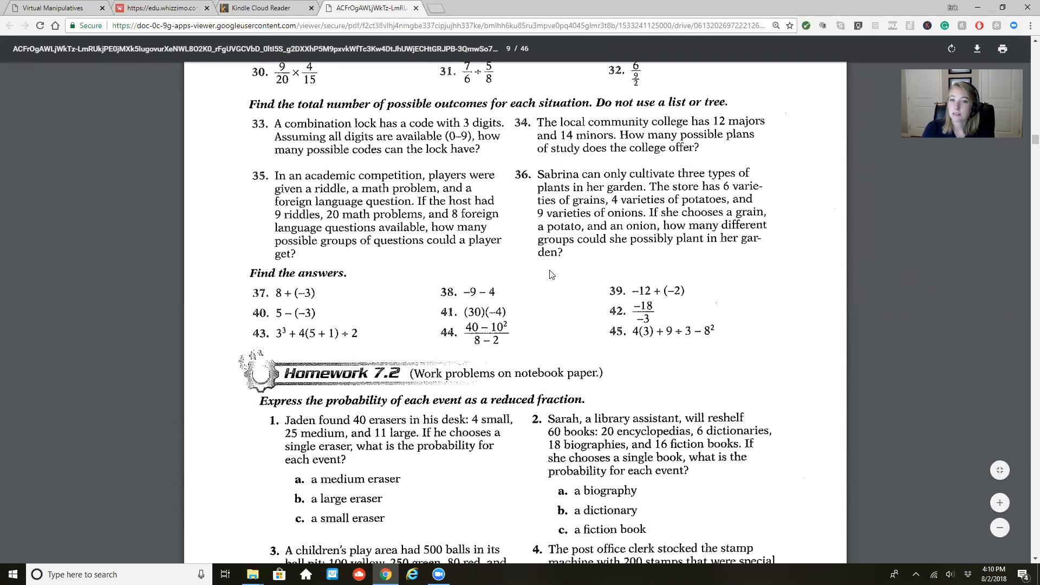
pyautogui.moveTo(506, 93)
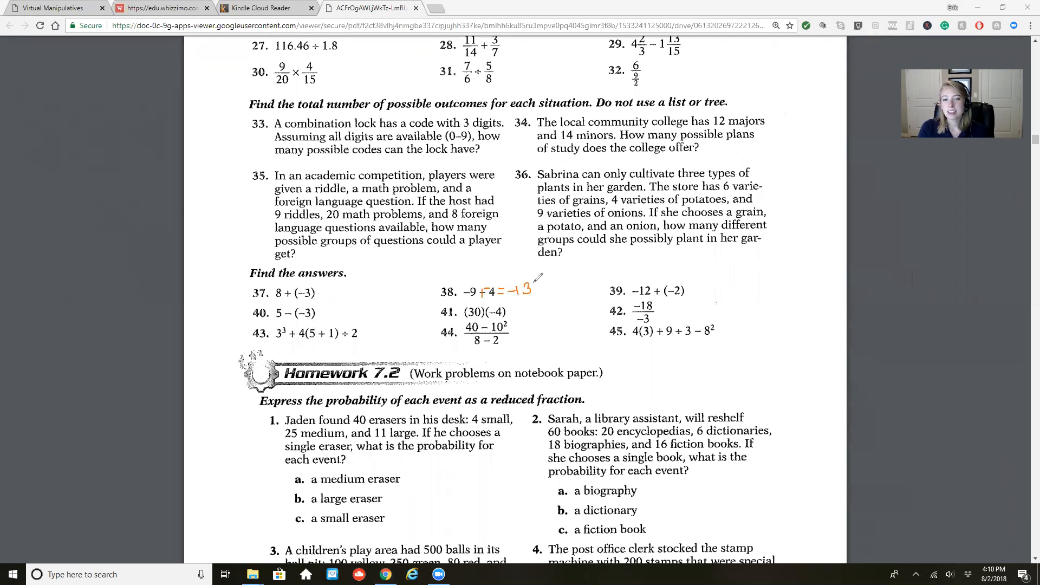
pyautogui.moveTo(540, 275)
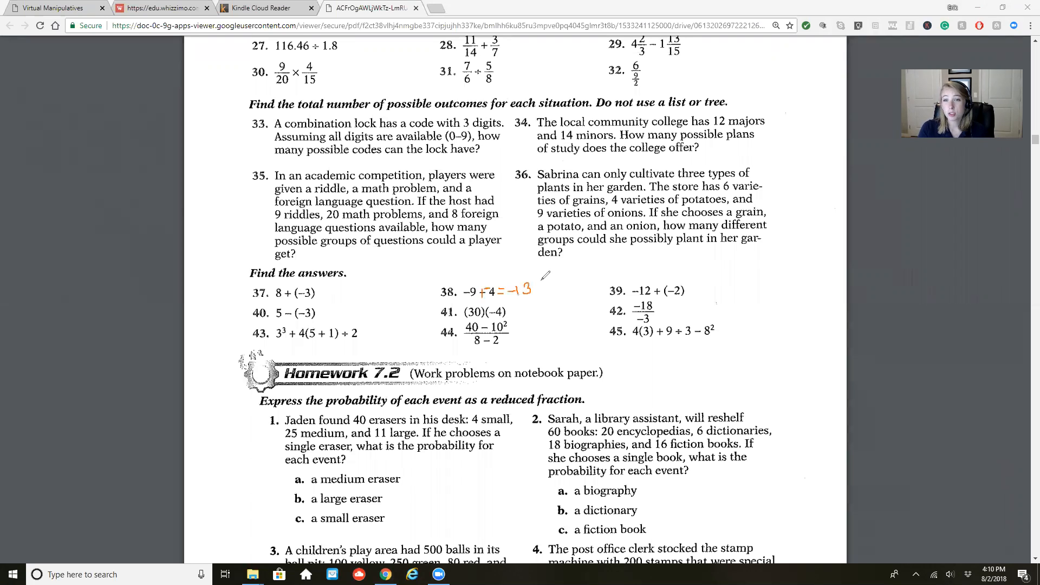